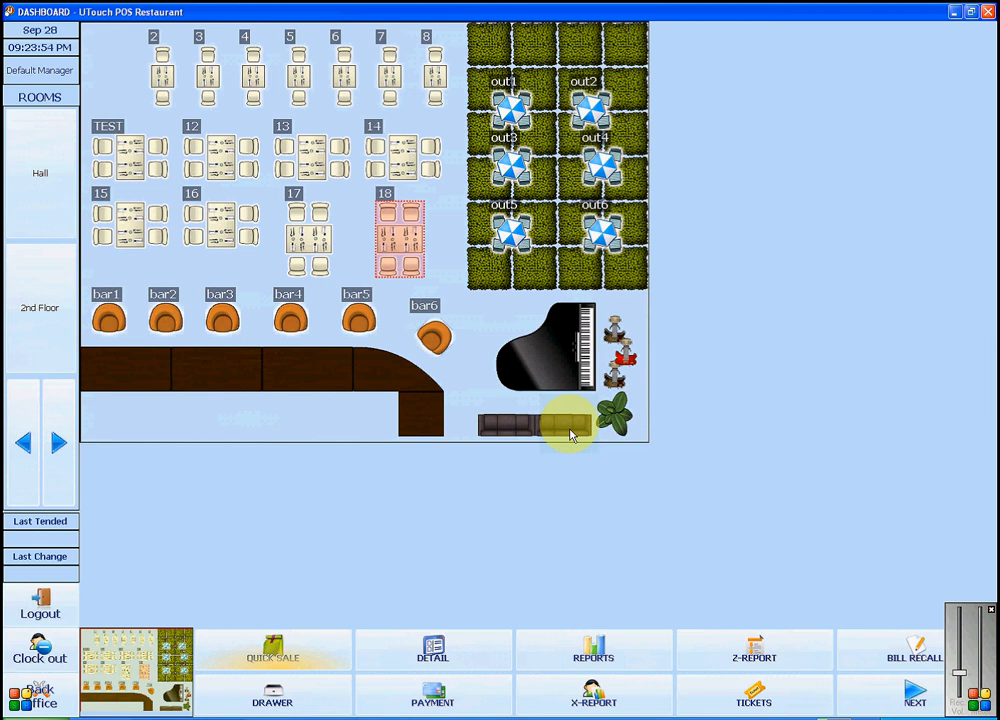
{"action": "mouse_move", "coordinate": [440, 220]}
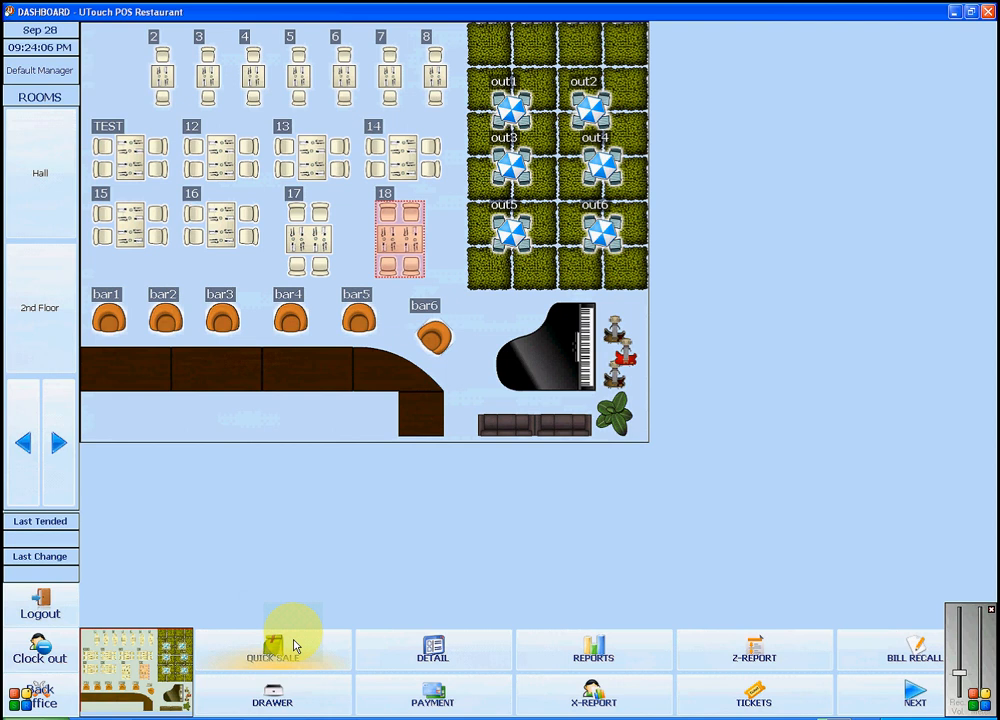
Step: Start a new quick-sale ticket, number 18, from the dashboard
{"action": "left_click", "coordinate": [272, 650]}
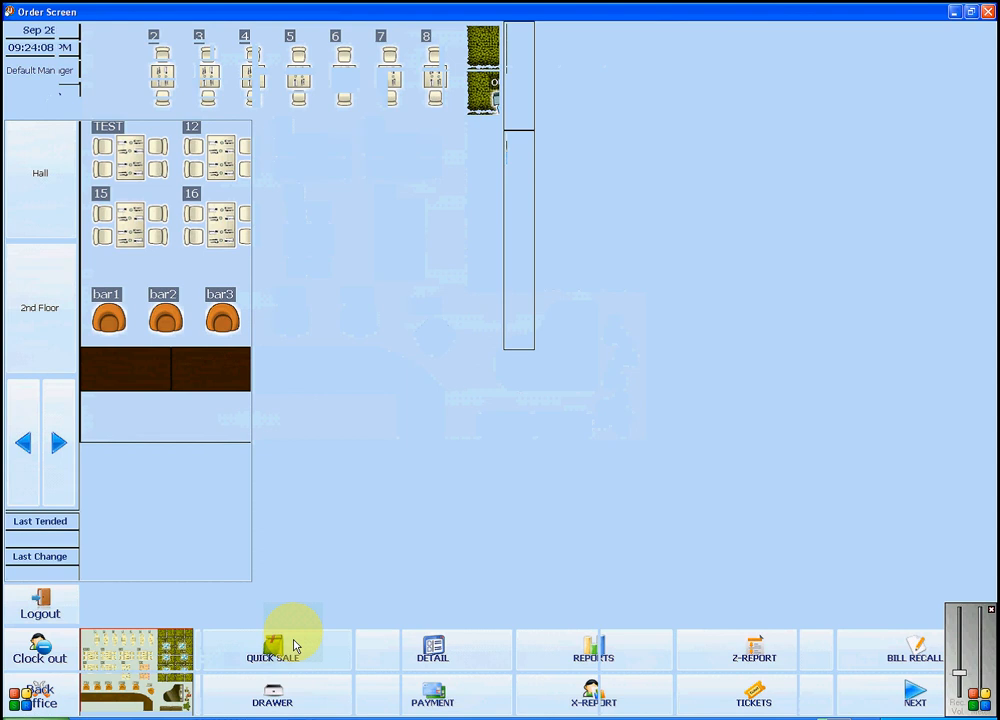
{"action": "left_click", "coordinate": [272, 650]}
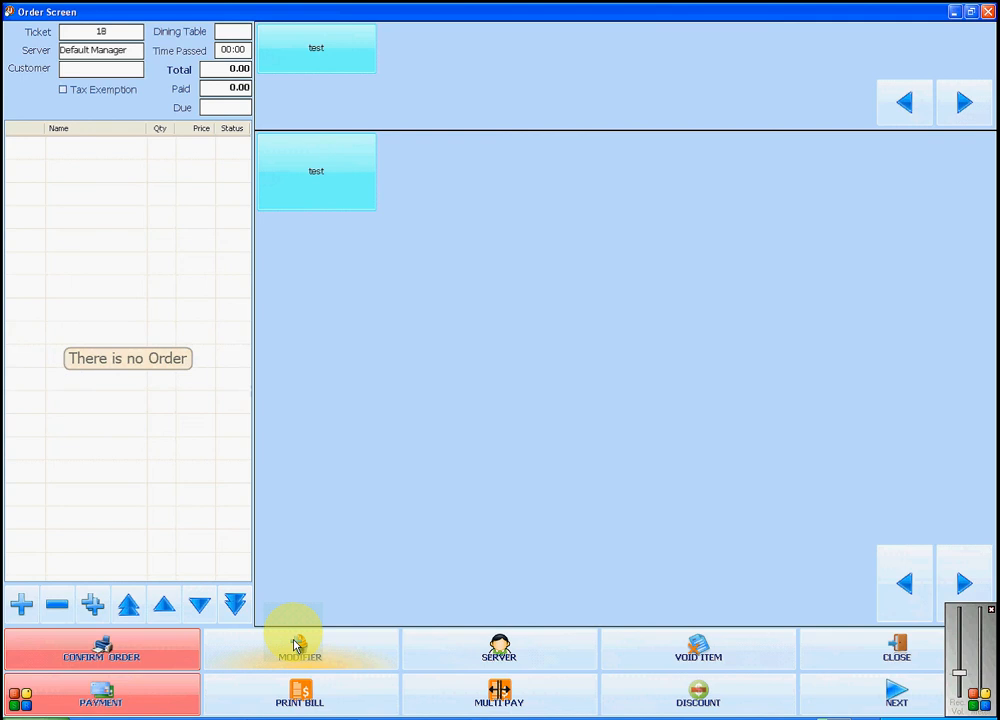
{"action": "mouse_move", "coordinate": [310, 124]}
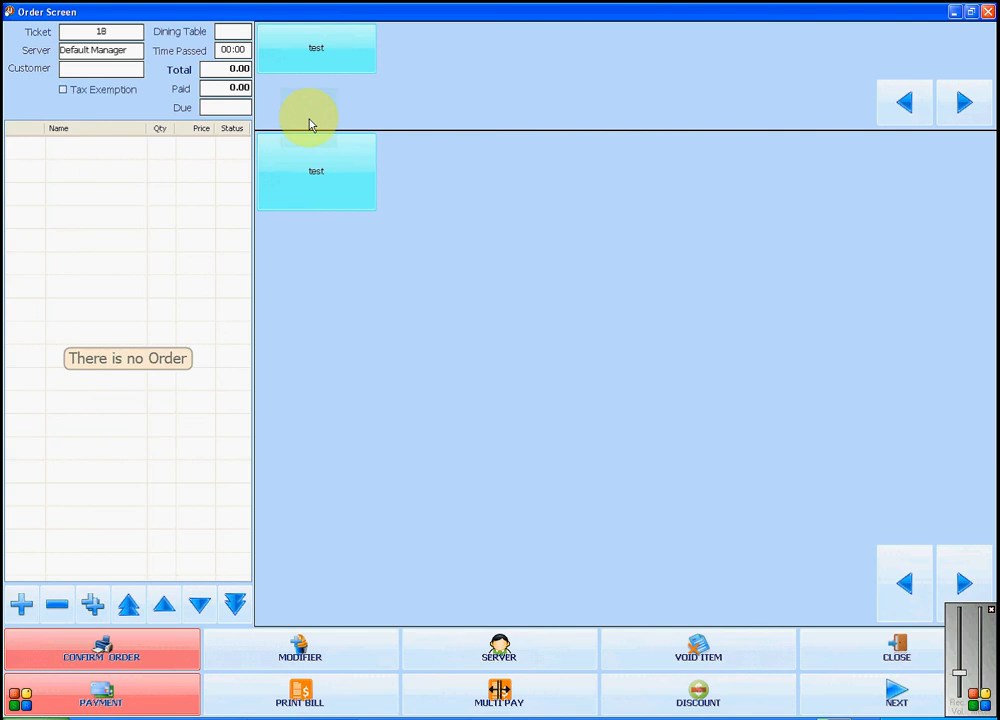
{"action": "mouse_move", "coordinate": [380, 8]}
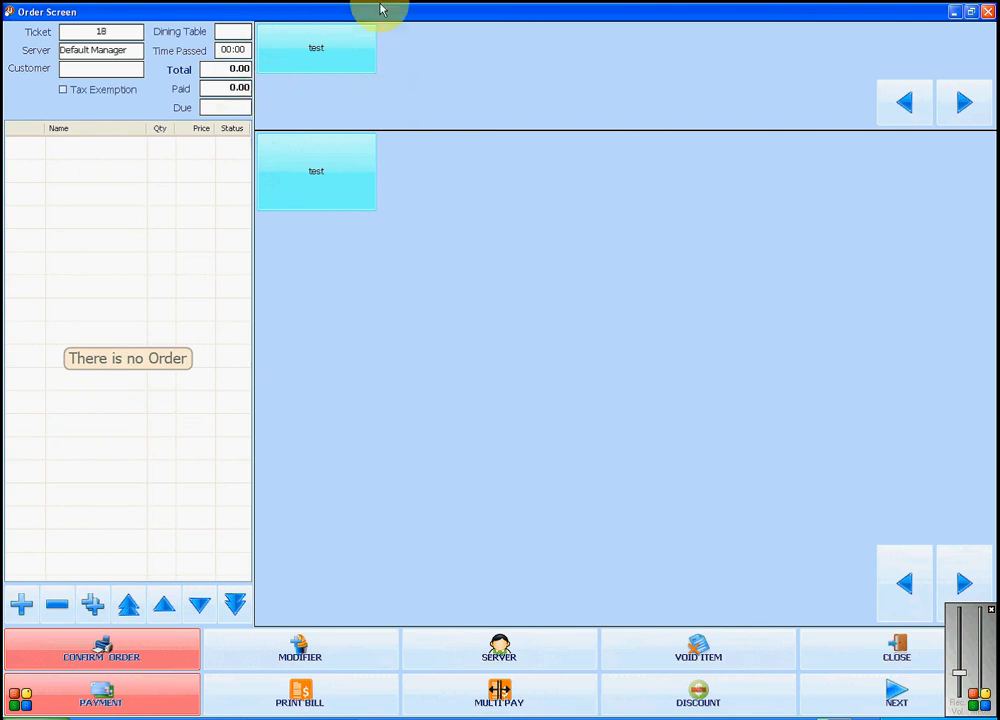
{"action": "mouse_move", "coordinate": [376, 22]}
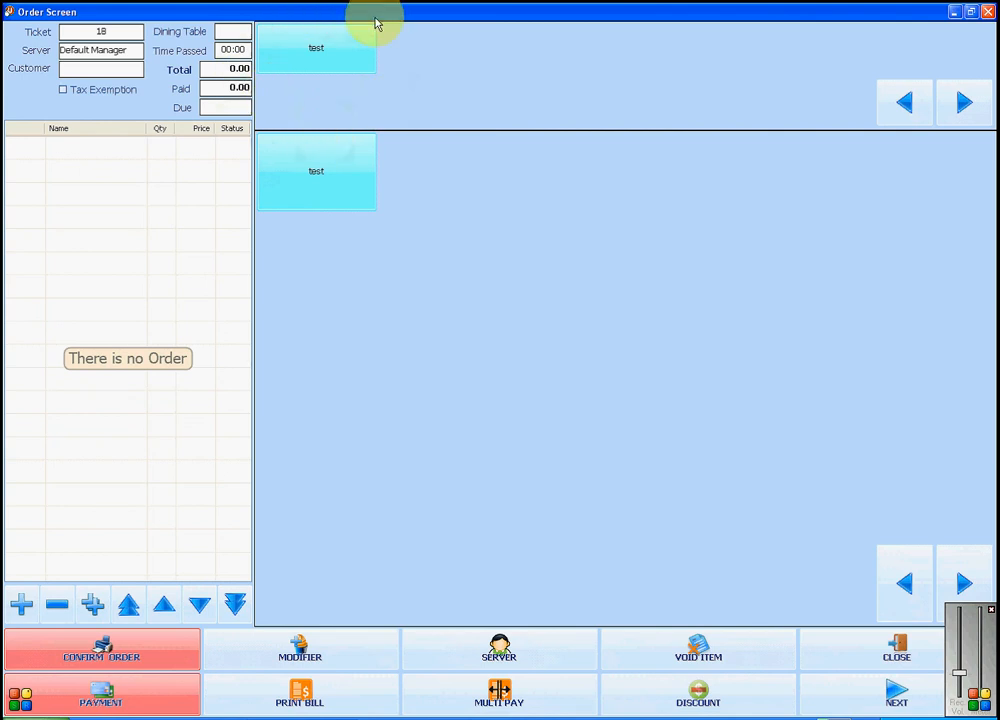
{"action": "mouse_move", "coordinate": [500, 240]}
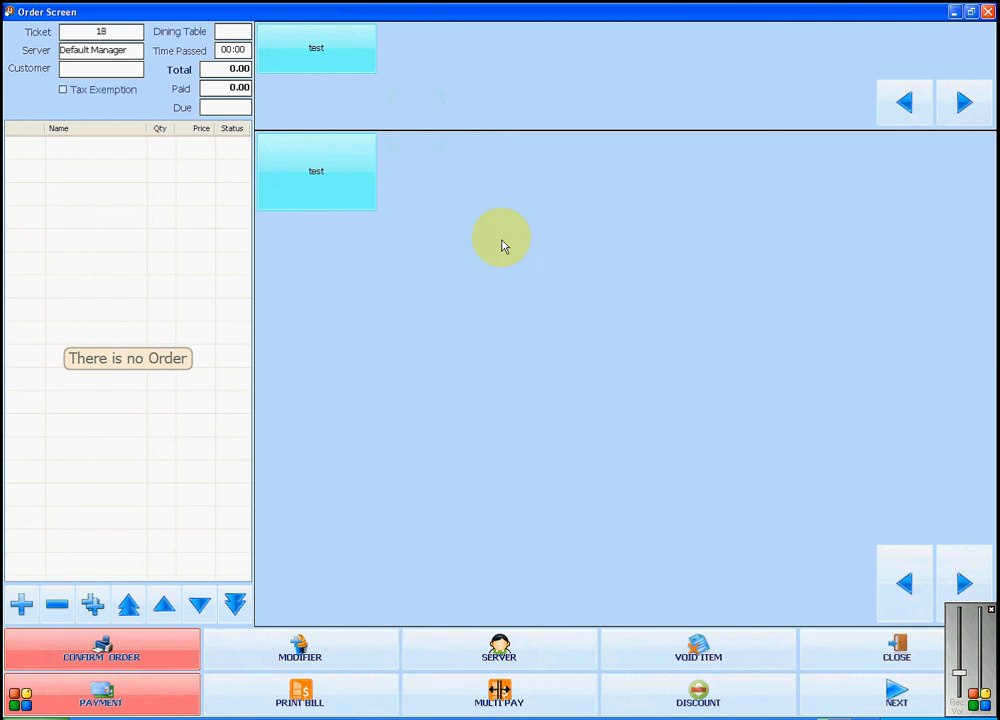
{"action": "mouse_move", "coordinate": [438, 180]}
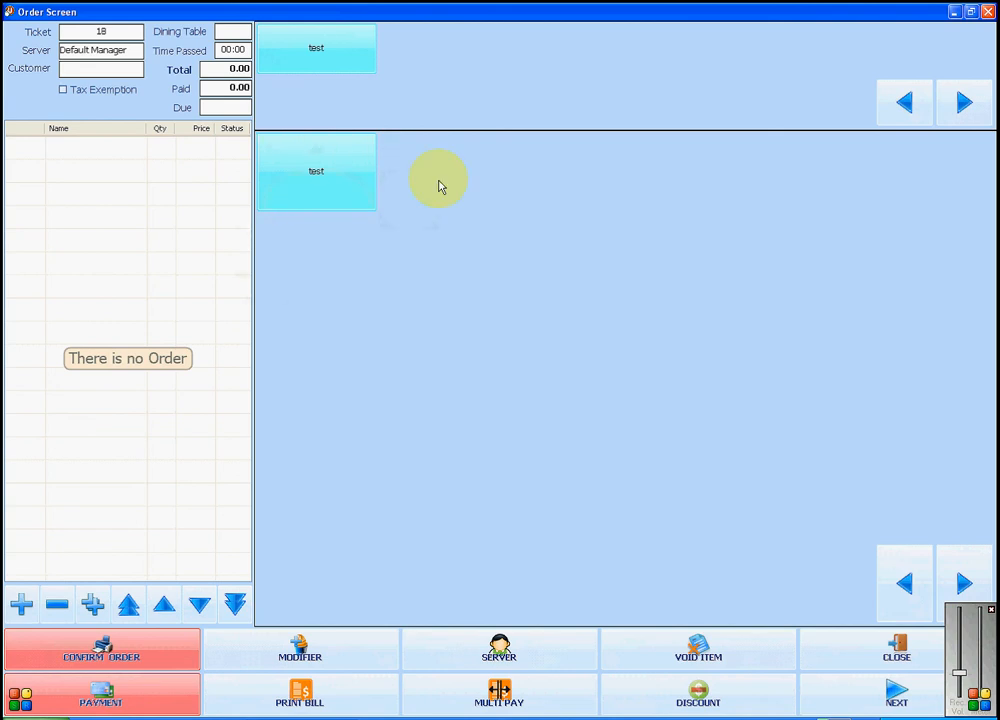
{"action": "mouse_move", "coordinate": [316, 64]}
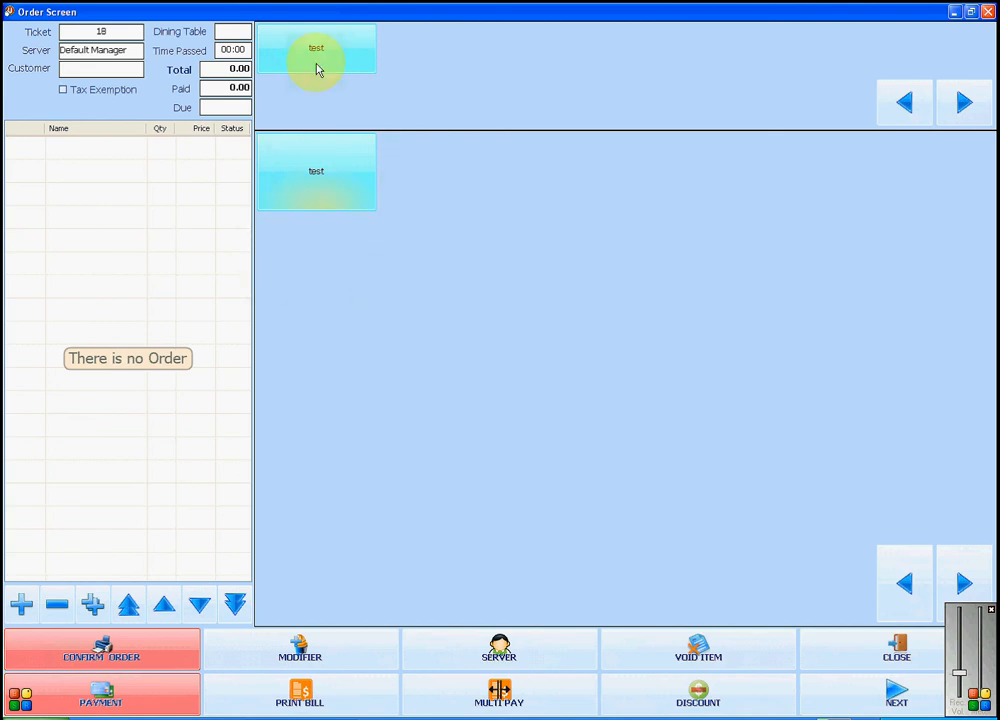
{"action": "mouse_move", "coordinate": [790, 122]}
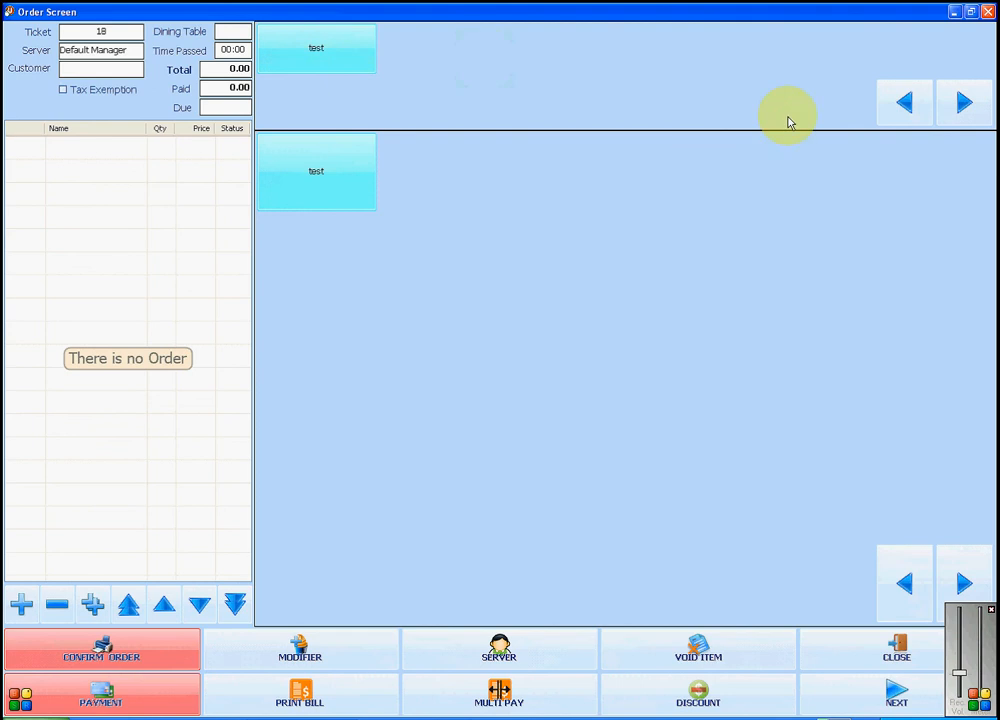
{"action": "mouse_move", "coordinate": [960, 100]}
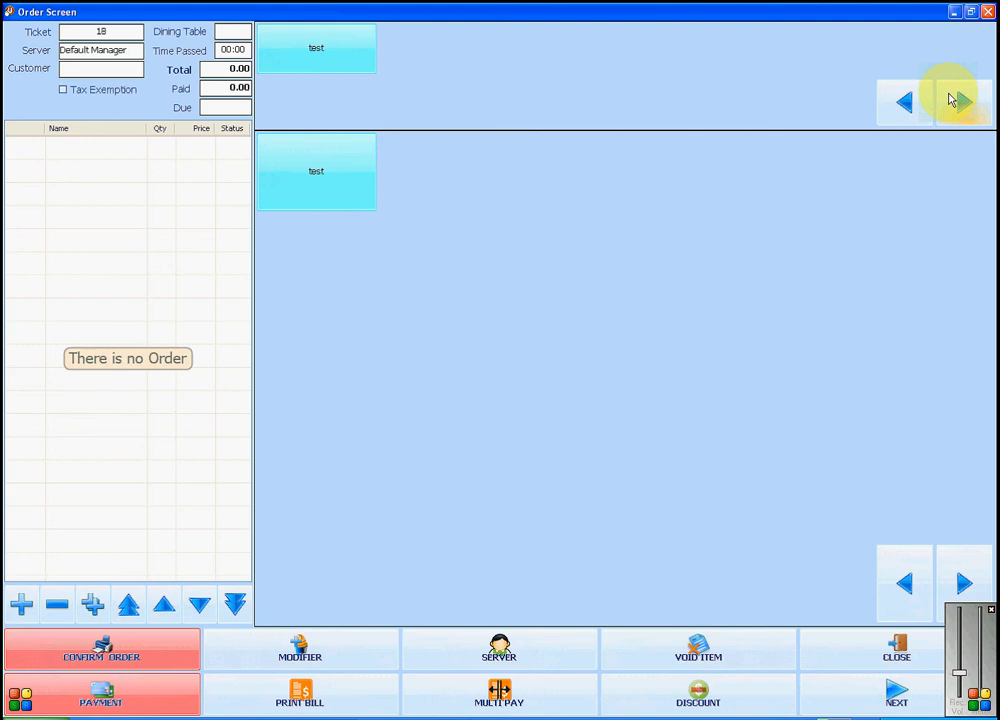
{"action": "mouse_move", "coordinate": [614, 300]}
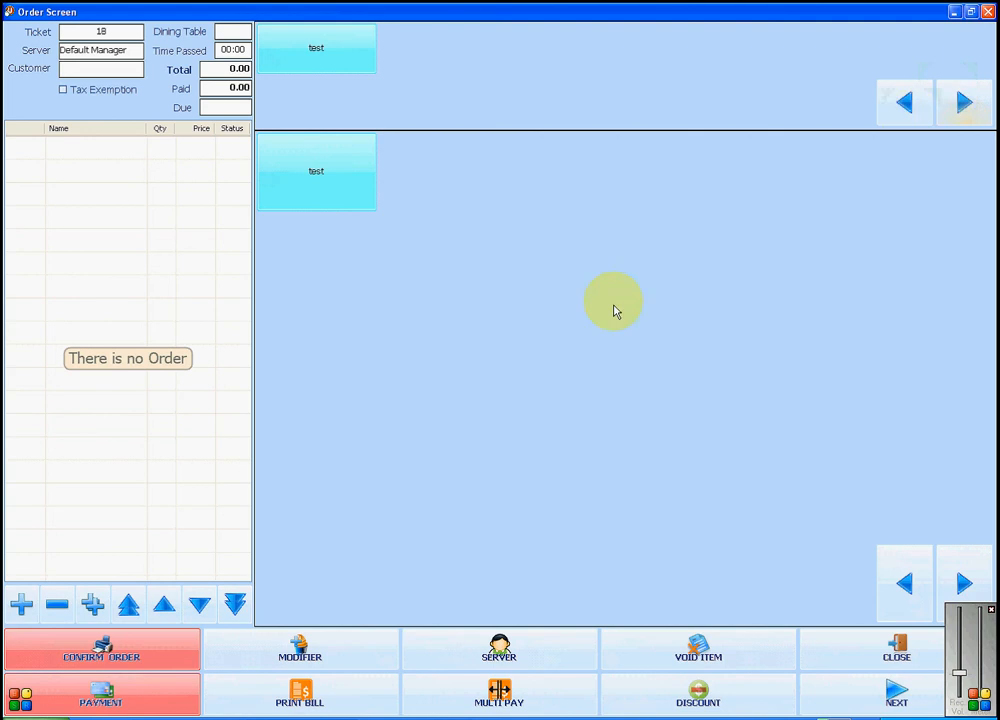
{"action": "mouse_move", "coordinate": [610, 304]}
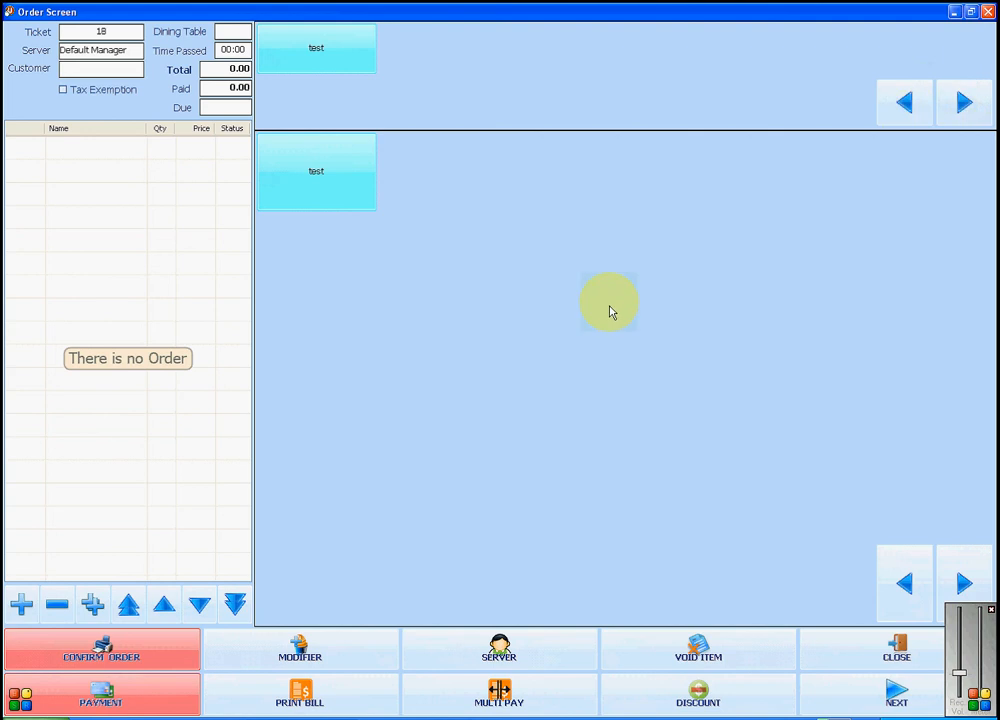
{"action": "mouse_move", "coordinate": [630, 336]}
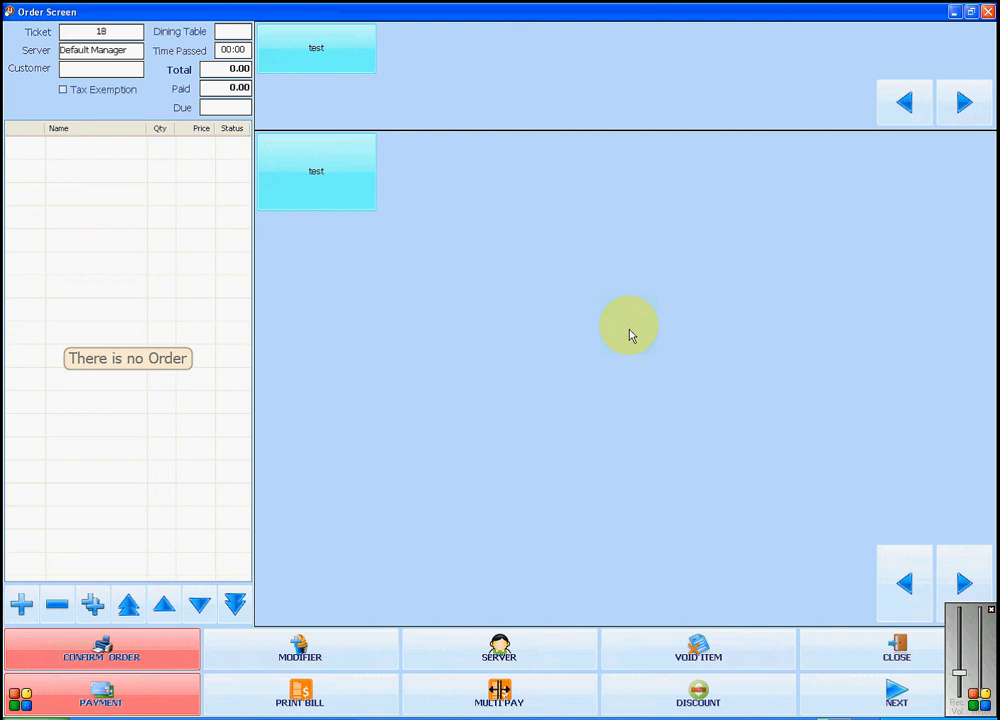
{"action": "mouse_move", "coordinate": [940, 568]}
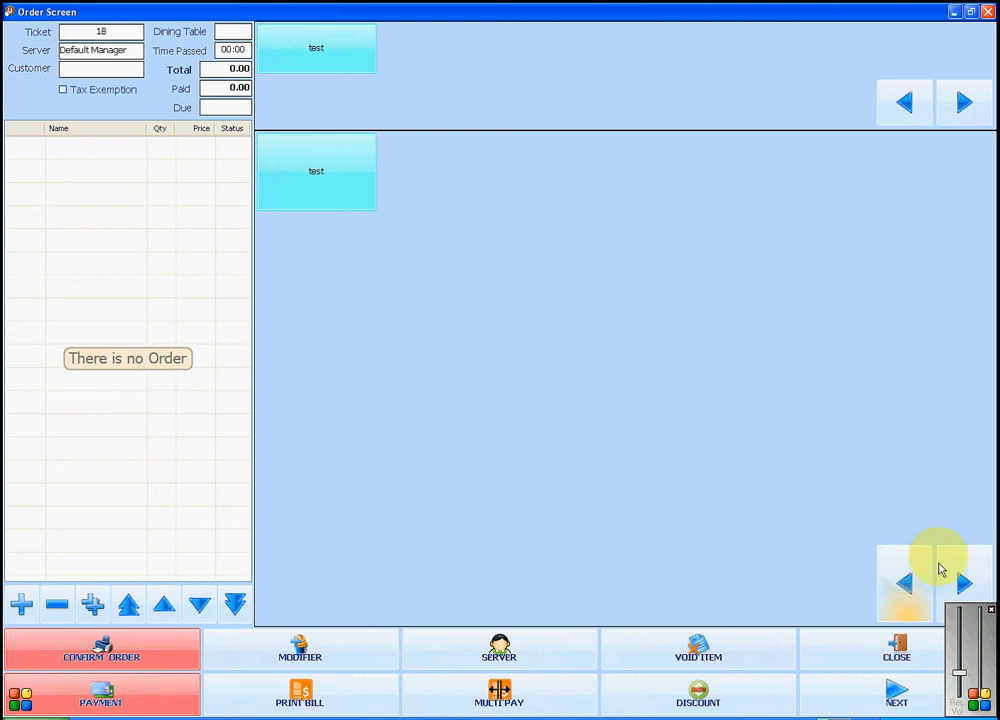
{"action": "mouse_move", "coordinate": [956, 576]}
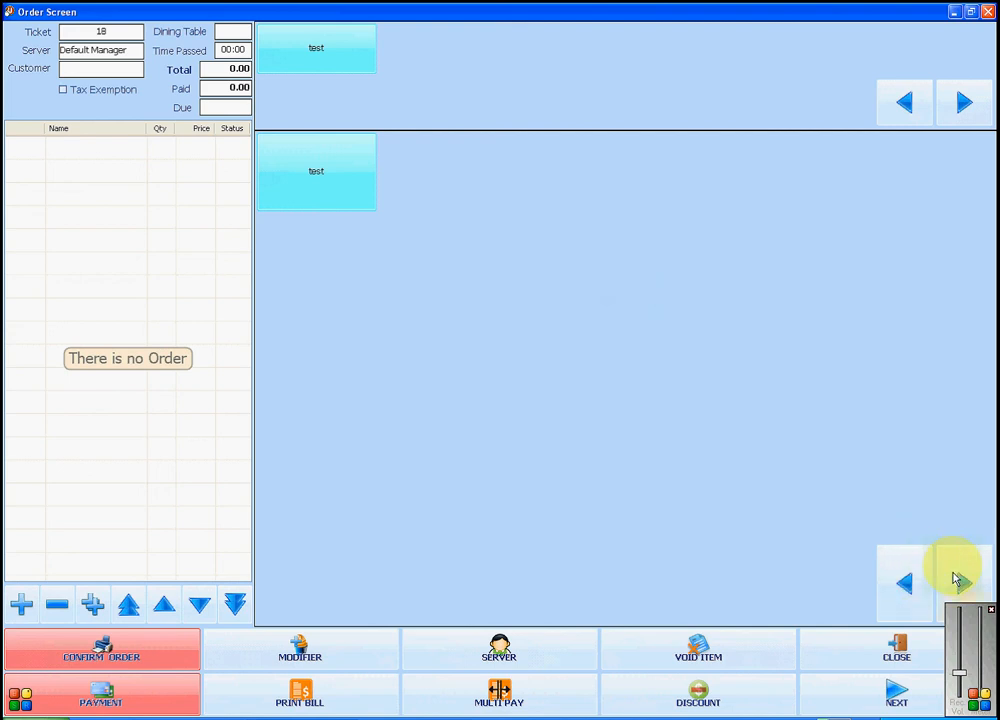
{"action": "mouse_move", "coordinate": [872, 524]}
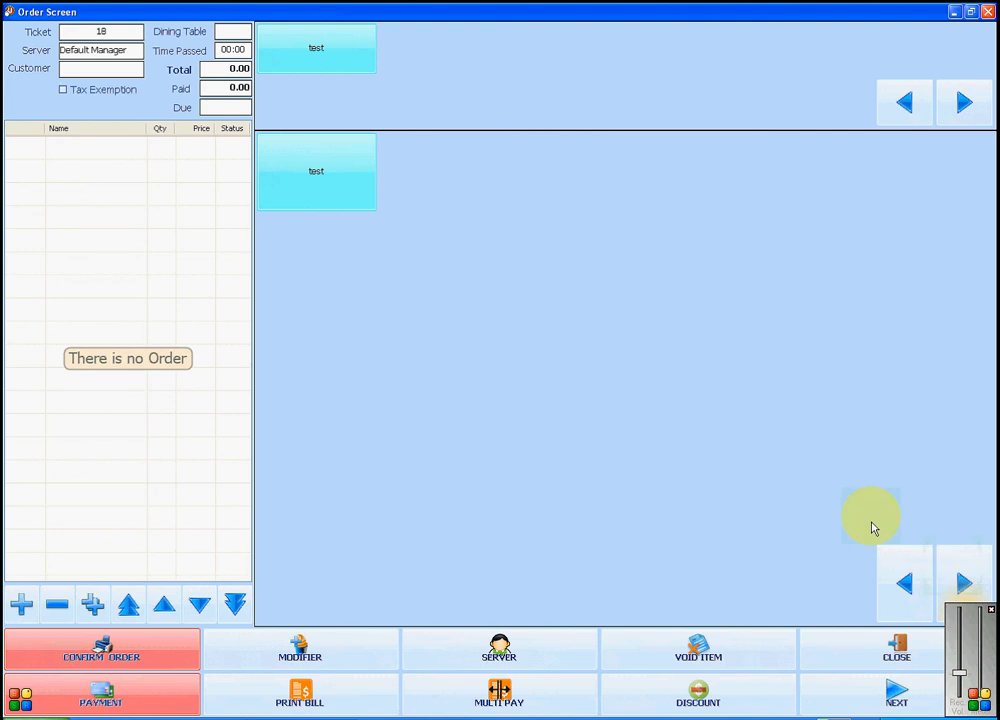
{"action": "mouse_move", "coordinate": [768, 492]}
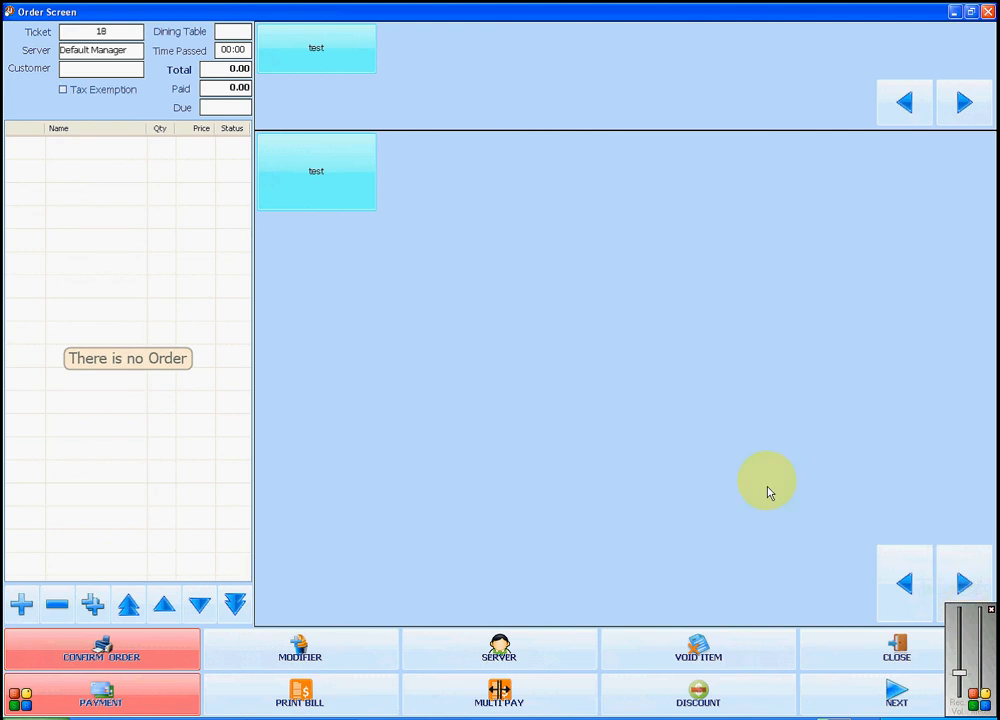
{"action": "mouse_move", "coordinate": [360, 270]}
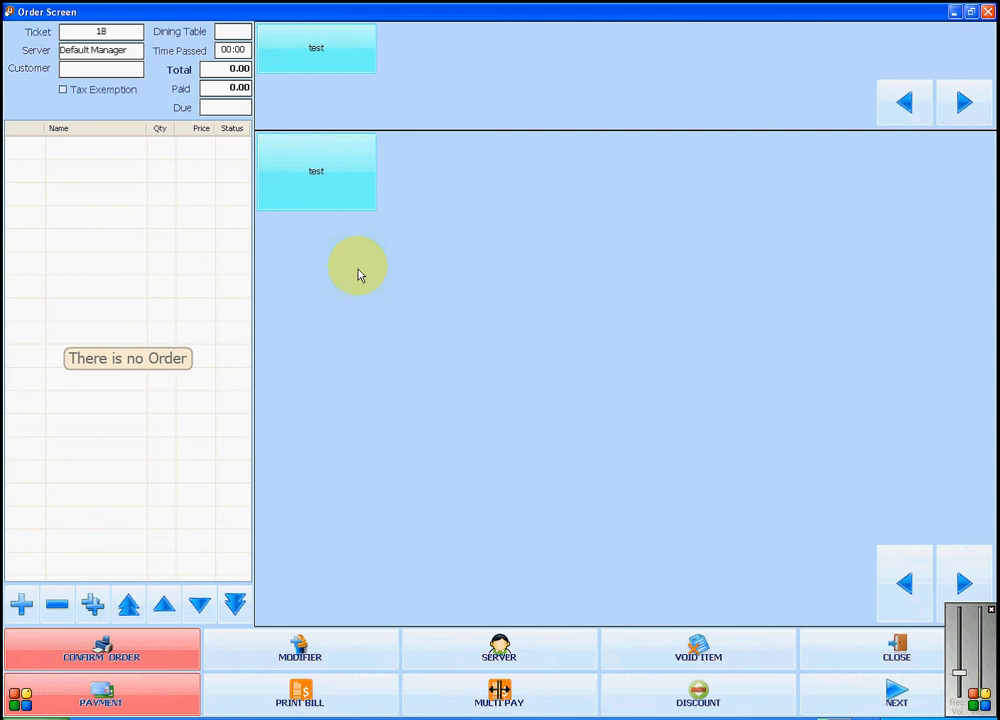
{"action": "mouse_move", "coordinate": [270, 204]}
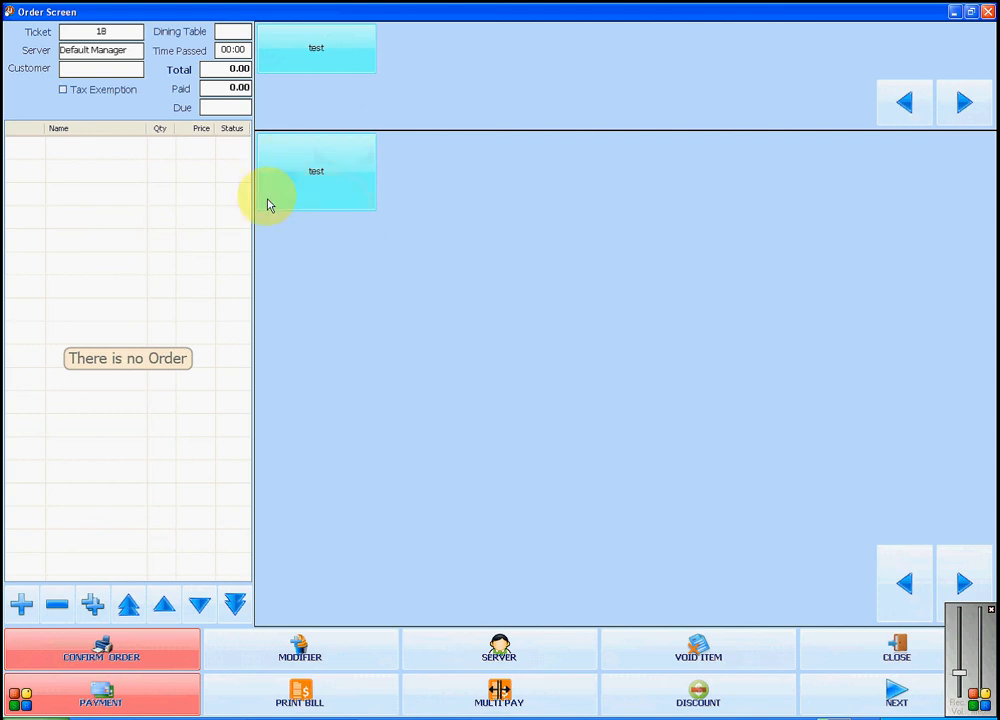
Step: Add one 'test' item at 1.00 to ticket 18, total 1.00
{"action": "left_click", "coordinate": [316, 172]}
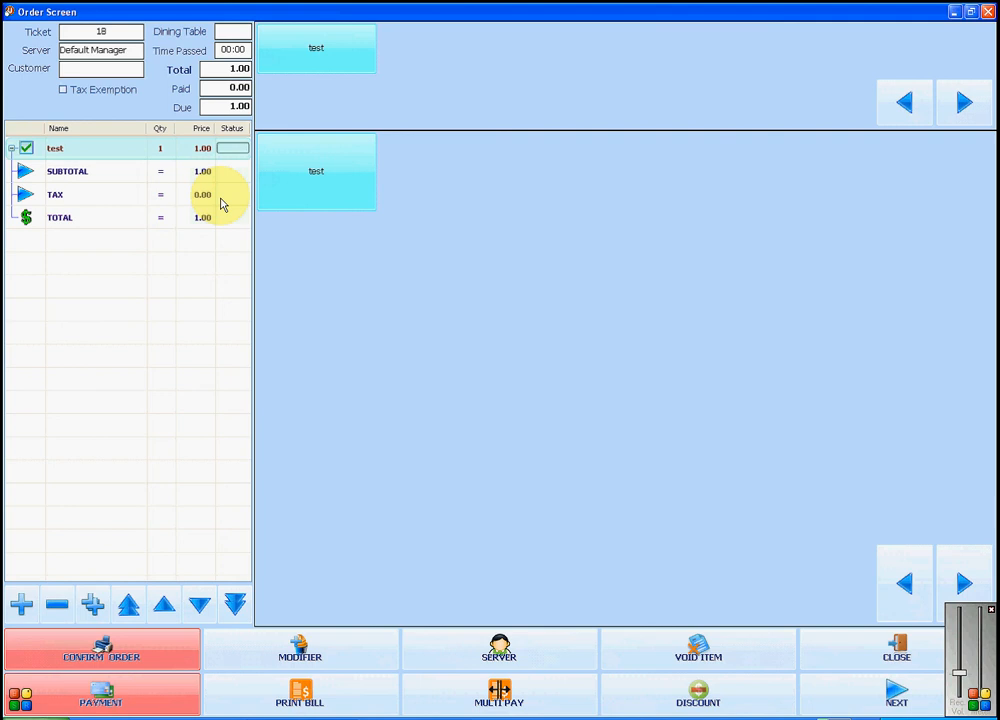
{"action": "mouse_move", "coordinate": [204, 204]}
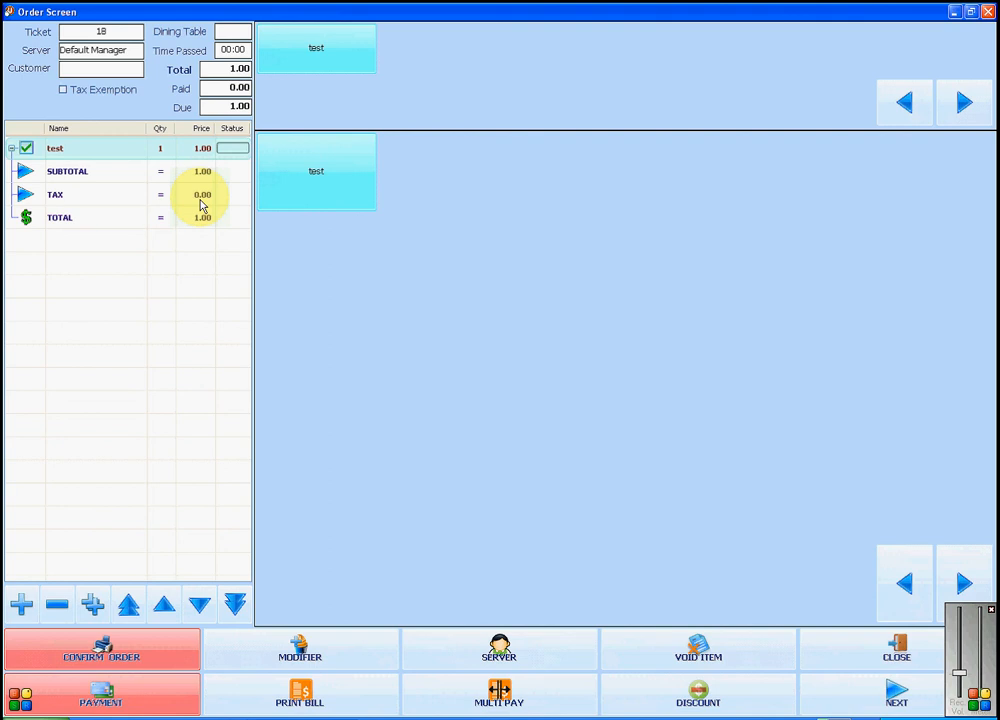
{"action": "mouse_move", "coordinate": [240, 222]}
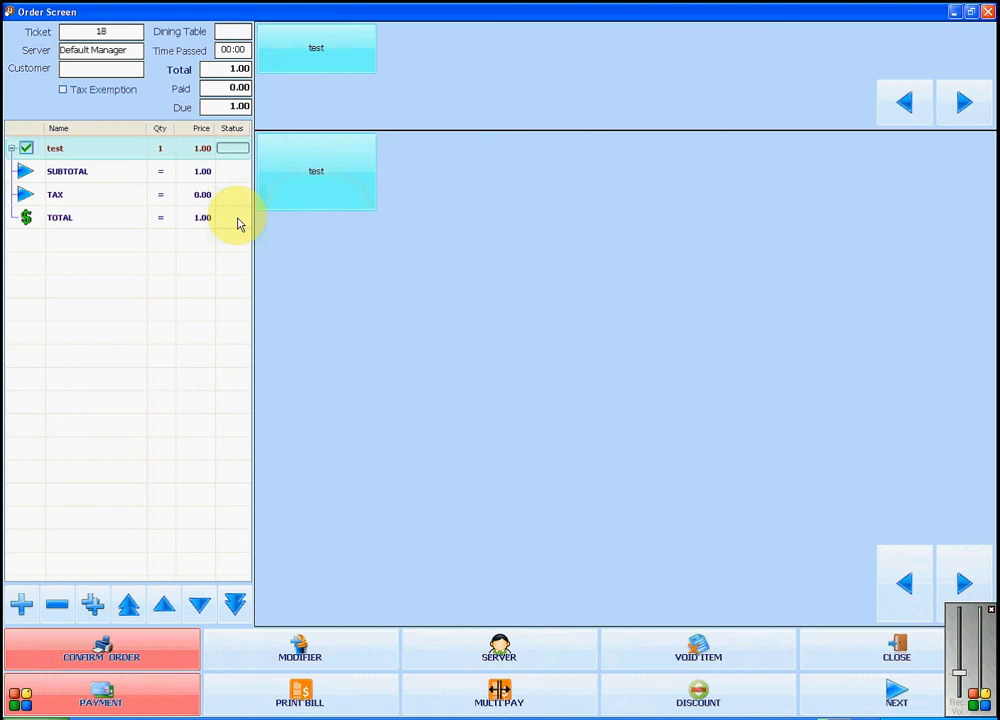
{"action": "mouse_move", "coordinate": [116, 604]}
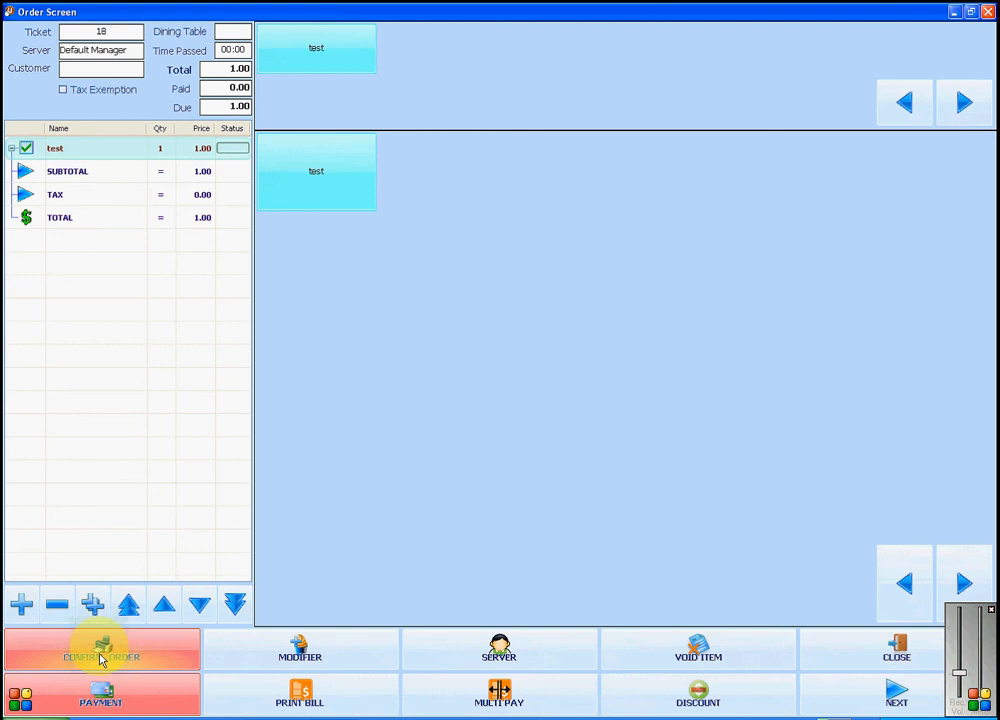
Step: Confirm ticket 18's order and accept sending it to the kitchen
{"action": "left_click", "coordinate": [100, 656]}
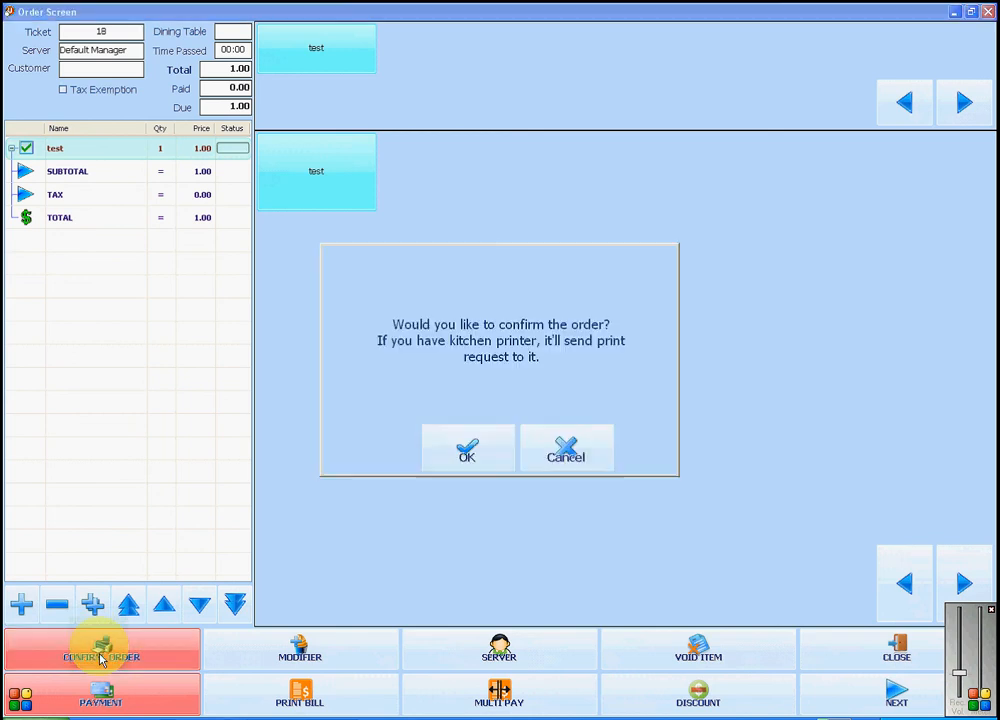
{"action": "mouse_move", "coordinate": [518, 348]}
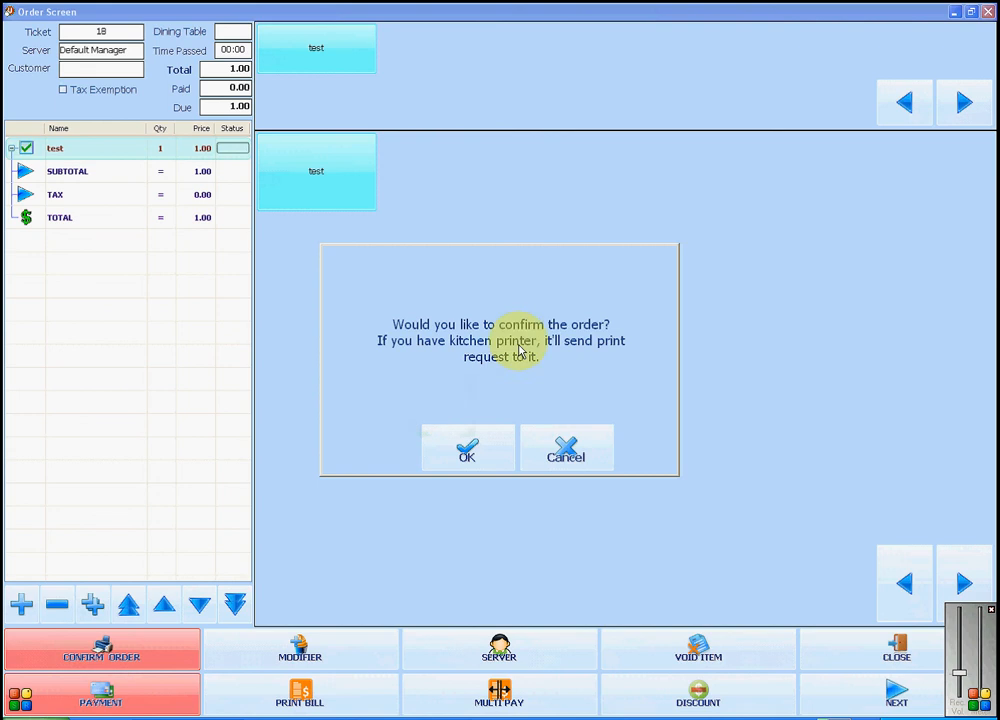
{"action": "mouse_move", "coordinate": [536, 348]}
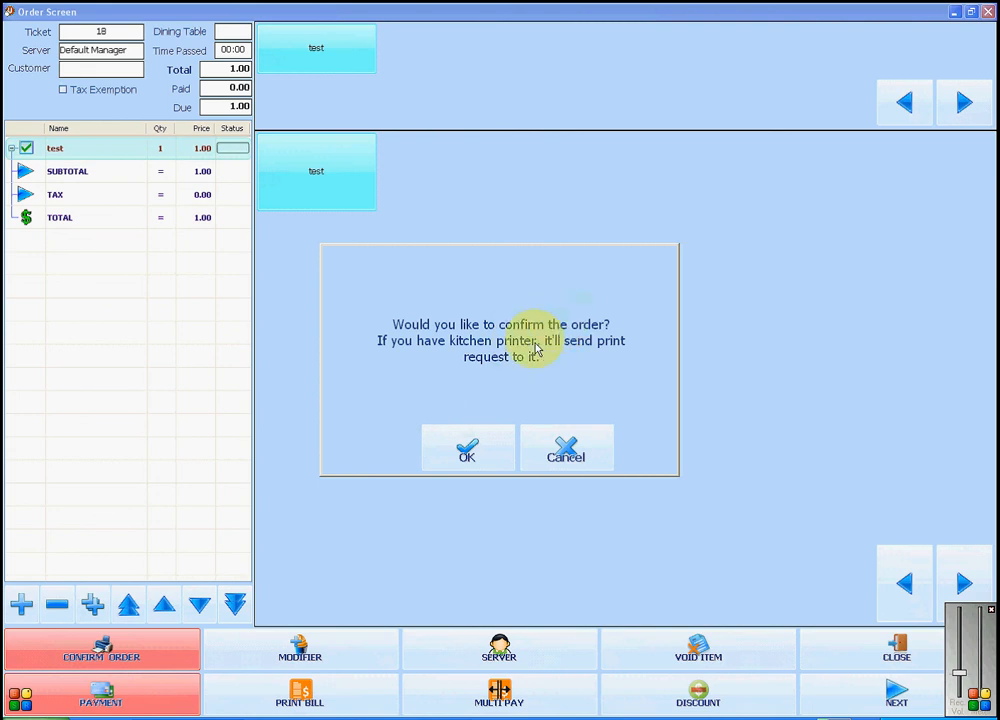
{"action": "mouse_move", "coordinate": [424, 488]}
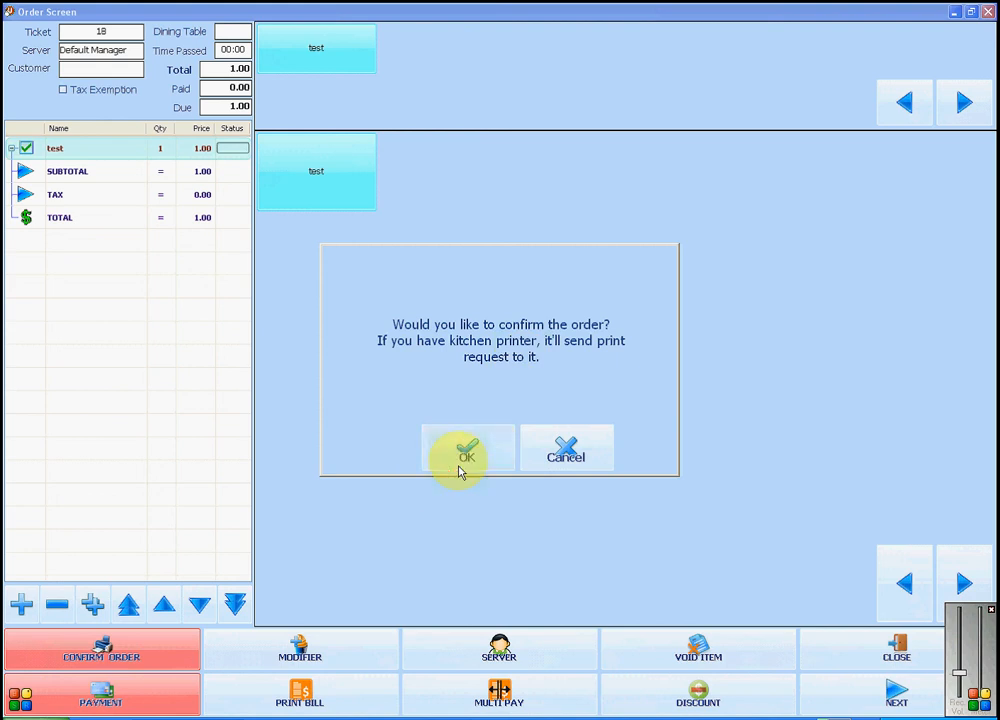
{"action": "left_click", "coordinate": [466, 450]}
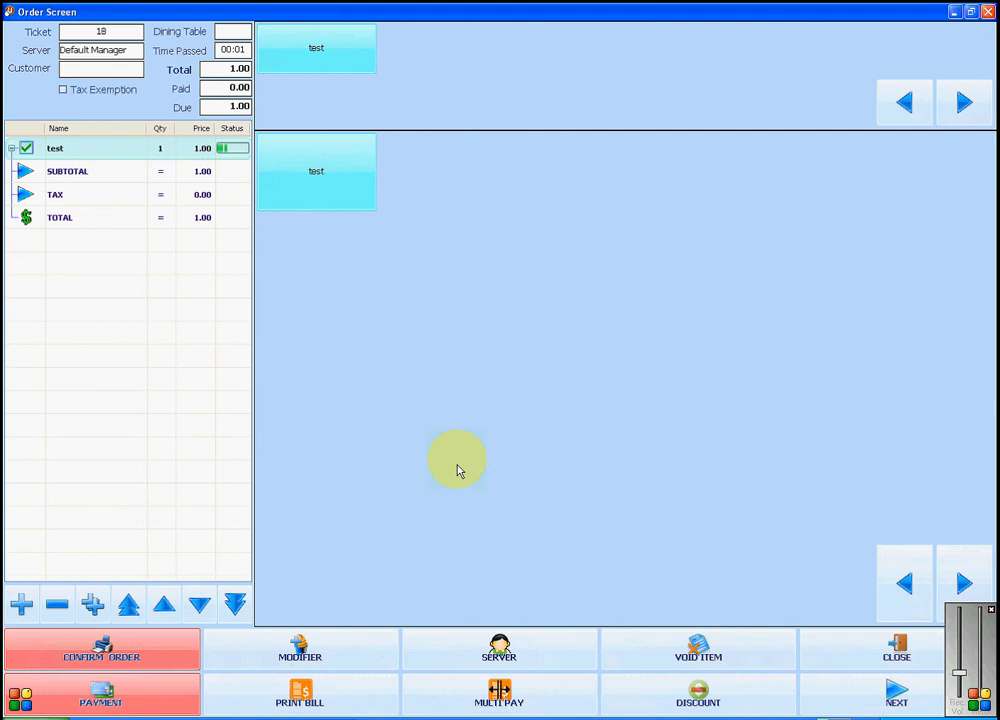
{"action": "mouse_move", "coordinate": [218, 164]}
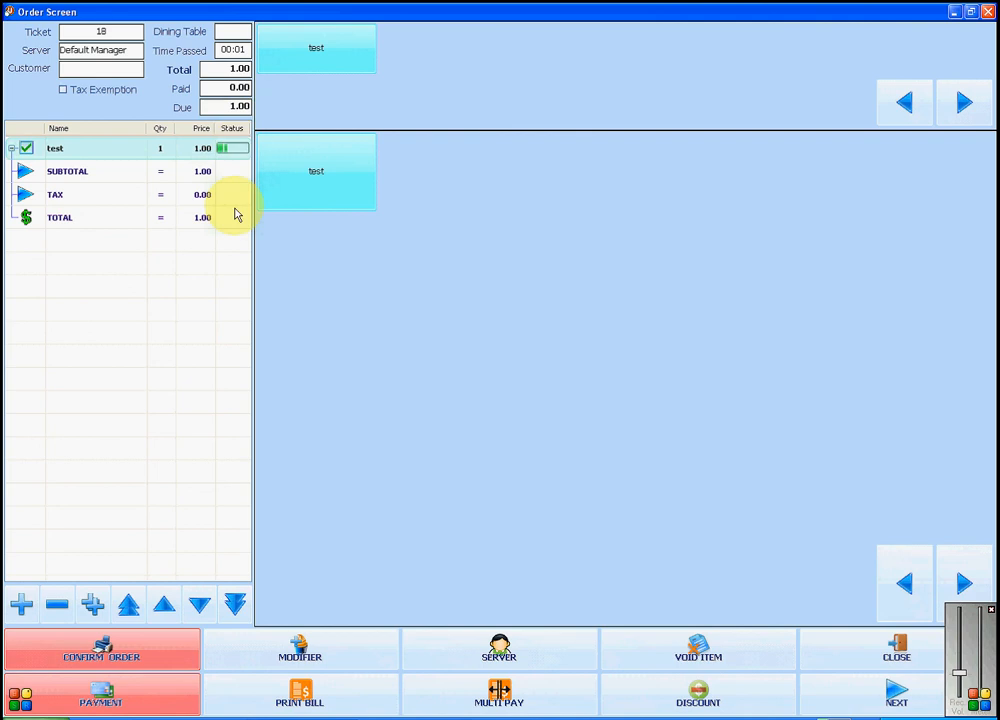
{"action": "mouse_move", "coordinate": [204, 230]}
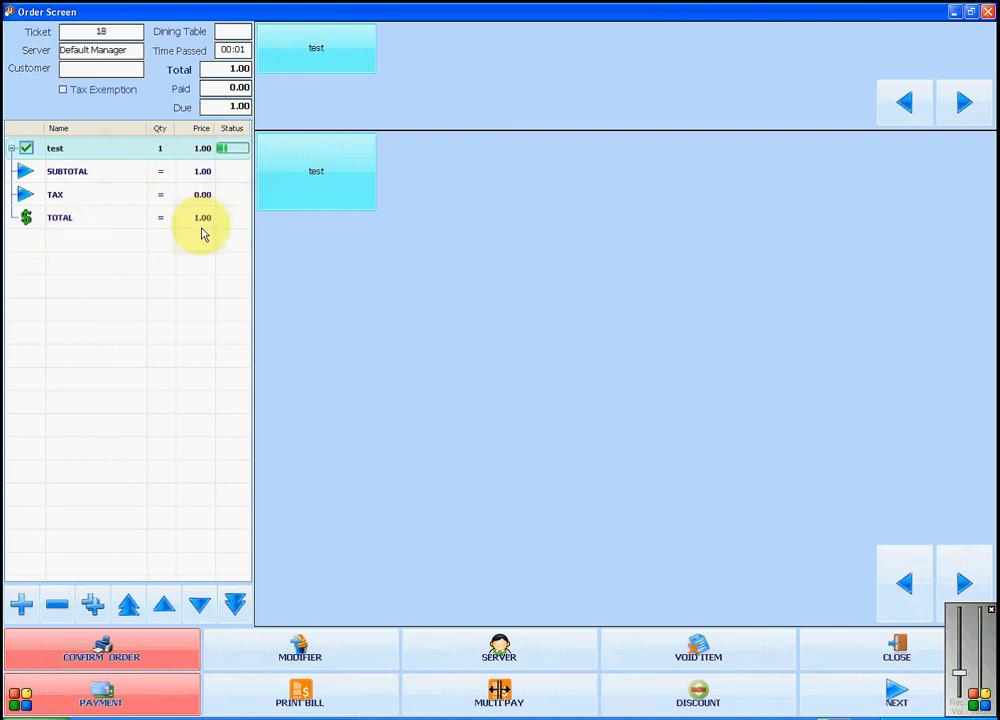
{"action": "mouse_move", "coordinate": [130, 400]}
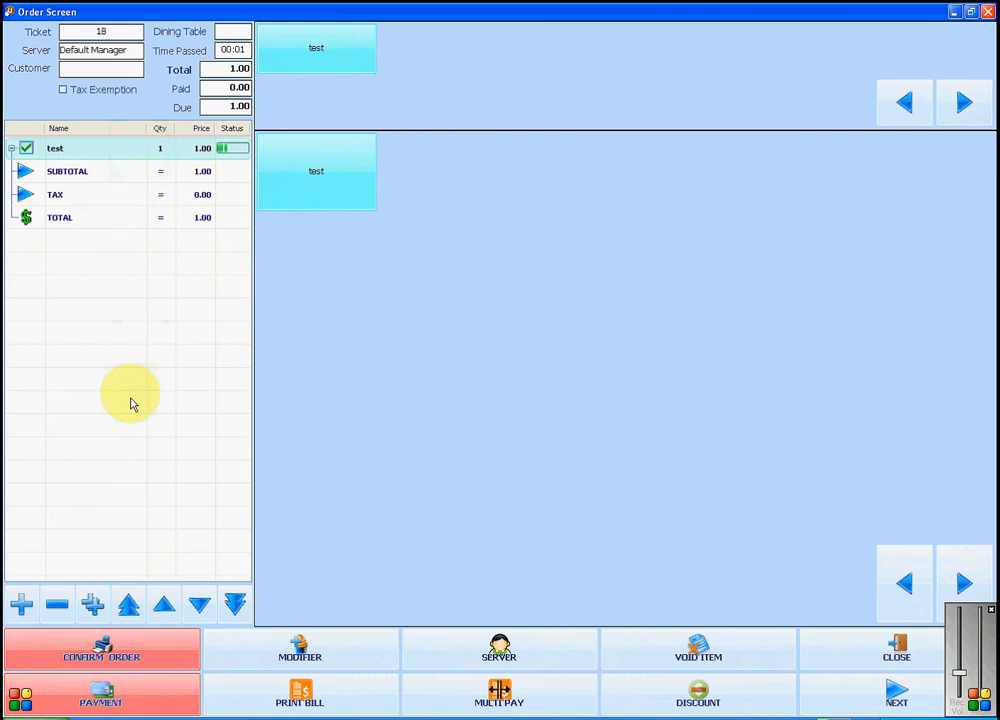
{"action": "mouse_move", "coordinate": [100, 696]}
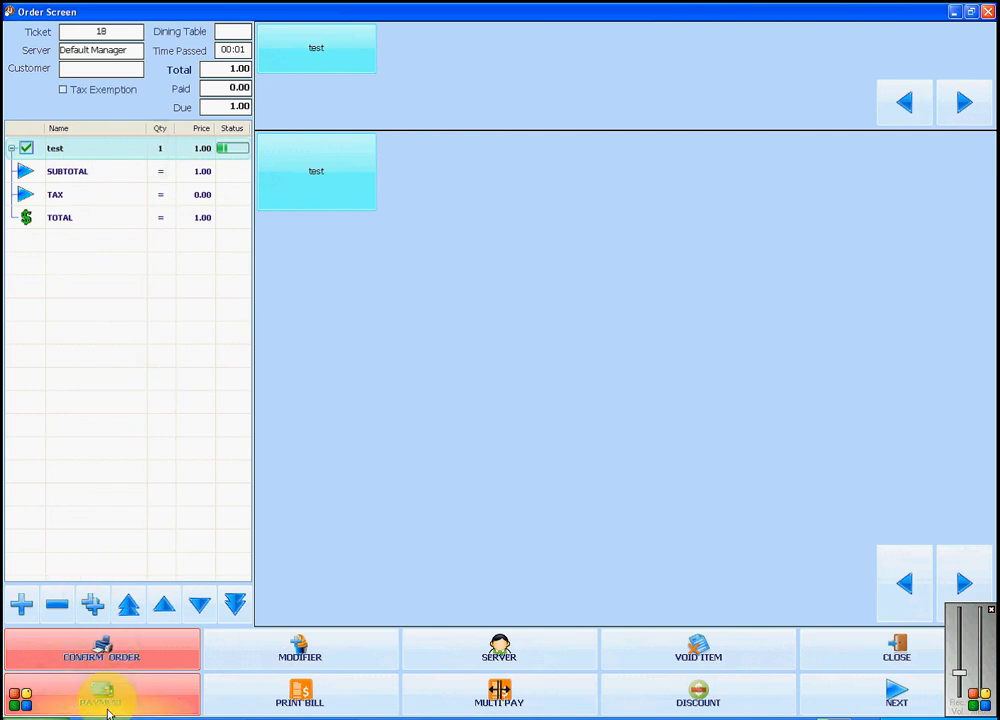
Step: Begin payment for ticket 18 and choose Cash as the payment type
{"action": "left_click", "coordinate": [100, 696]}
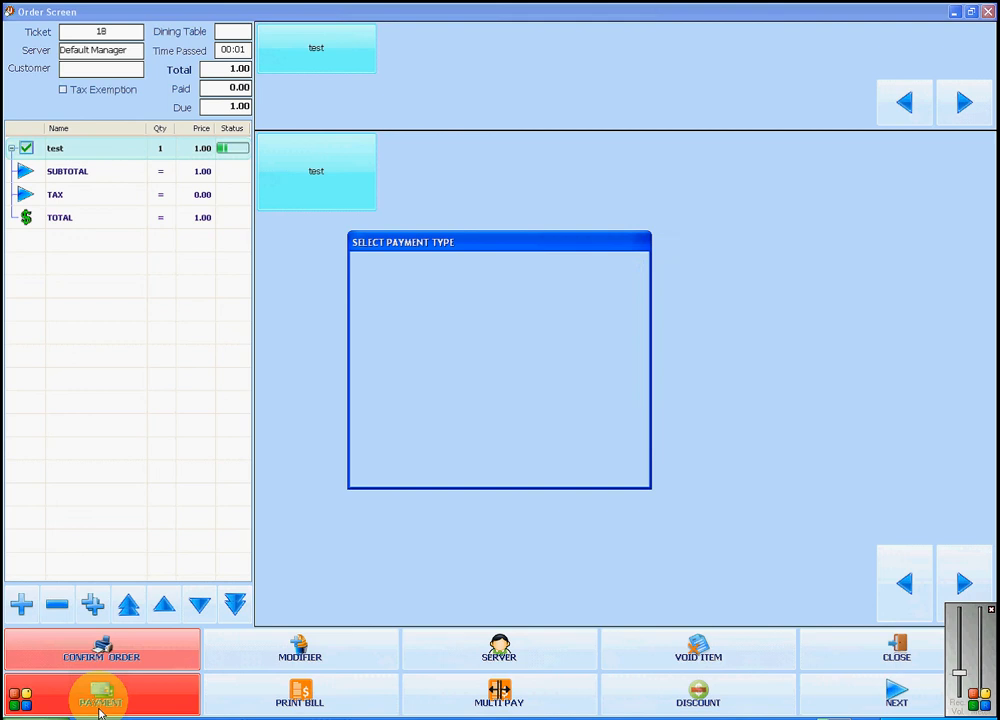
{"action": "left_click", "coordinate": [100, 696]}
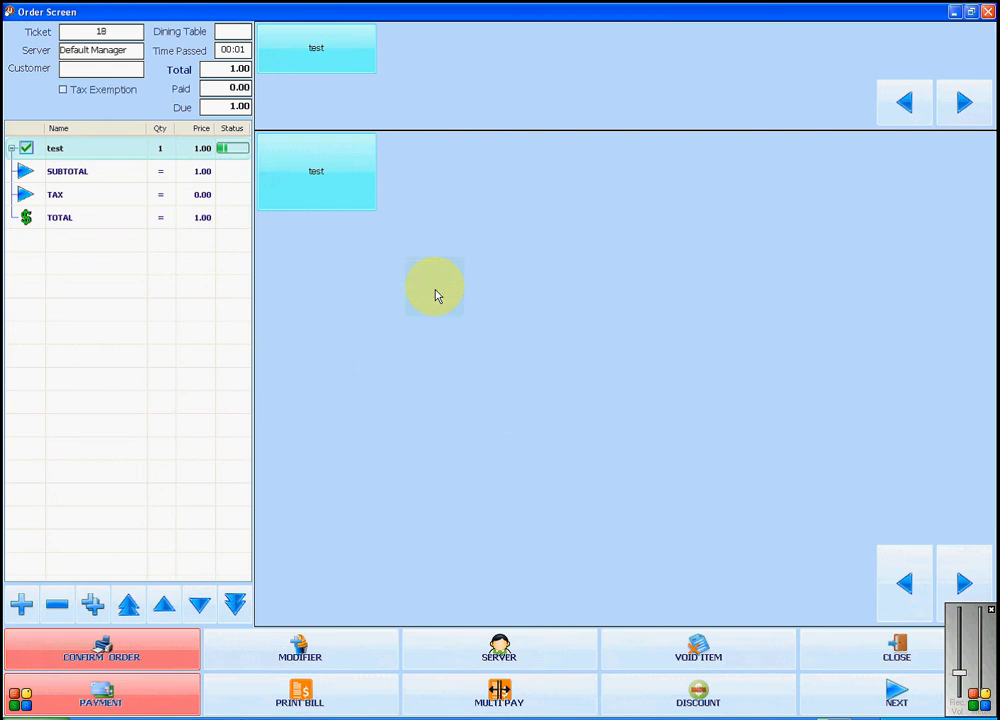
{"action": "left_click", "coordinate": [100, 696]}
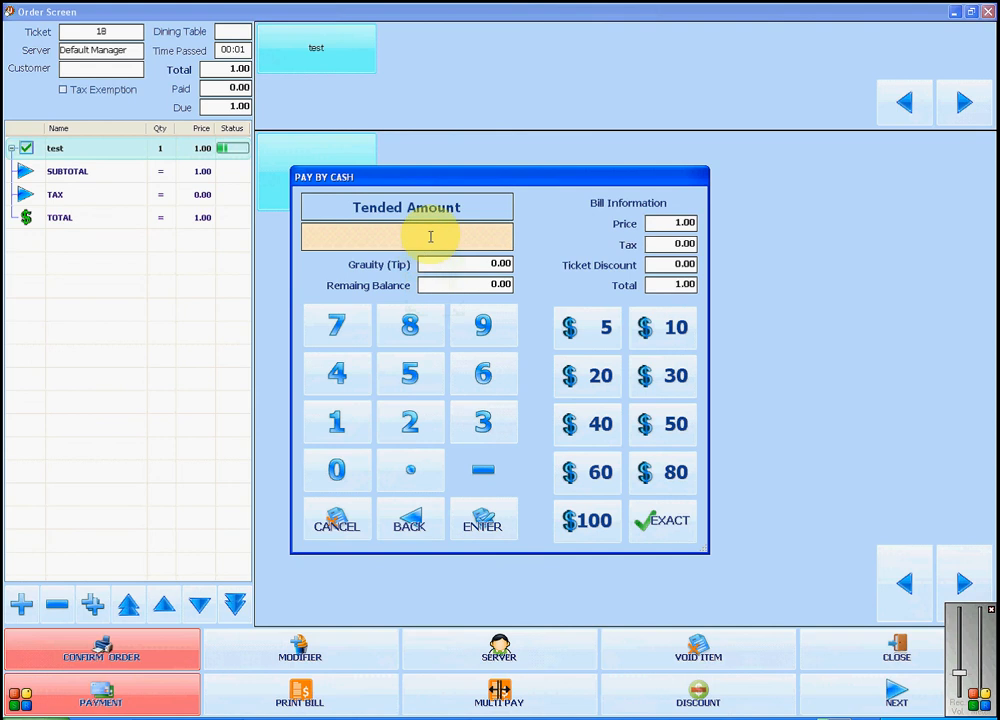
{"action": "mouse_move", "coordinate": [476, 240]}
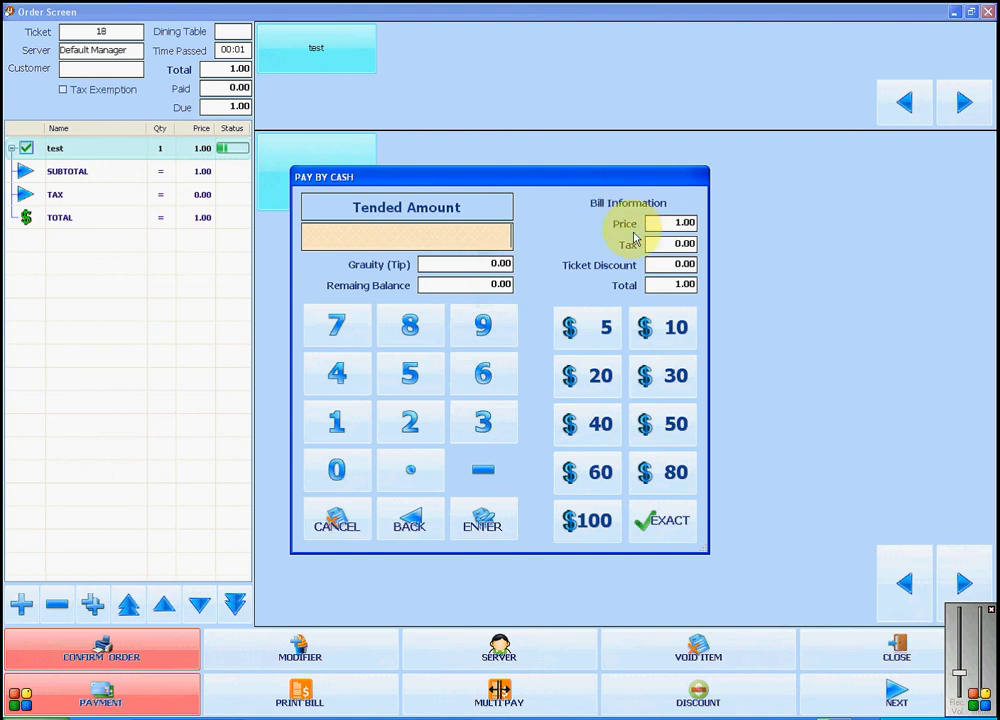
{"action": "mouse_move", "coordinate": [620, 292]}
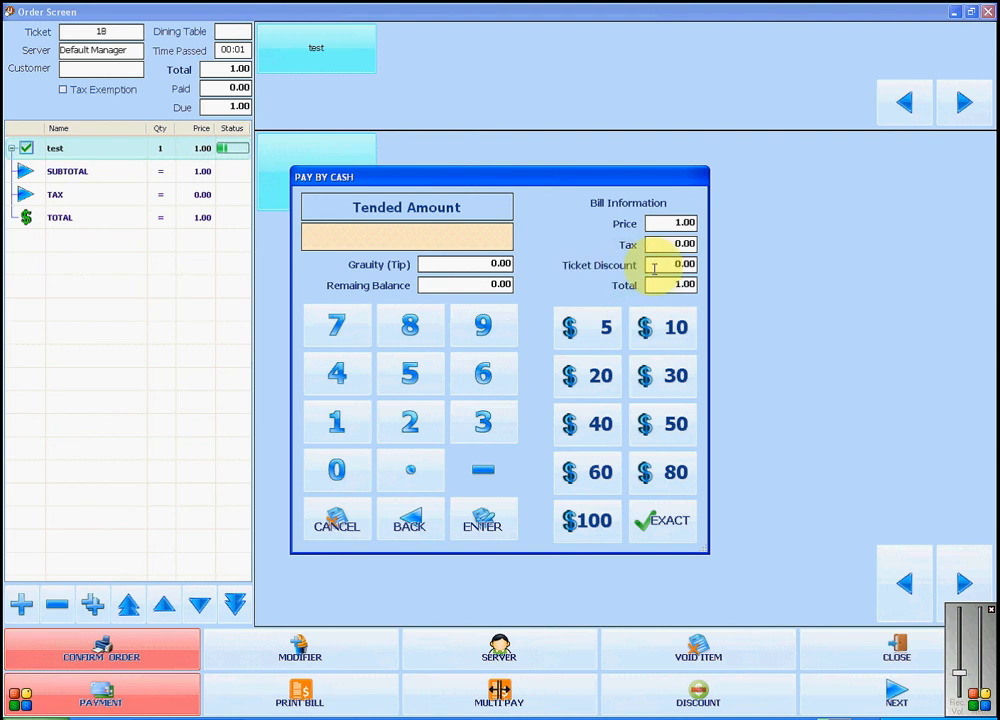
{"action": "mouse_move", "coordinate": [610, 264]}
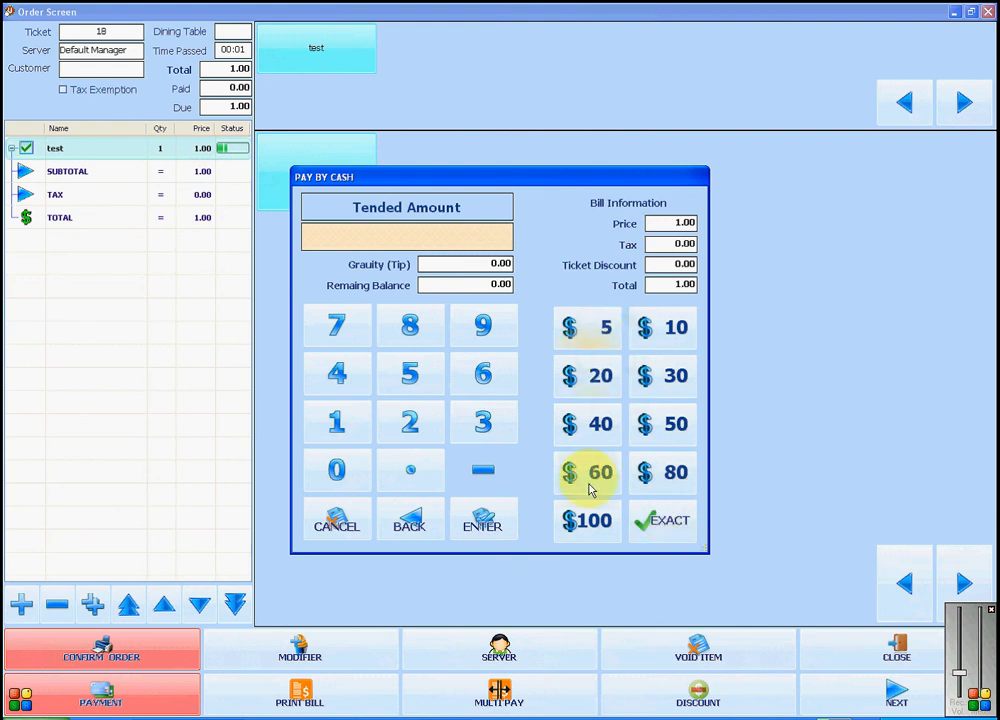
{"action": "mouse_move", "coordinate": [668, 364]}
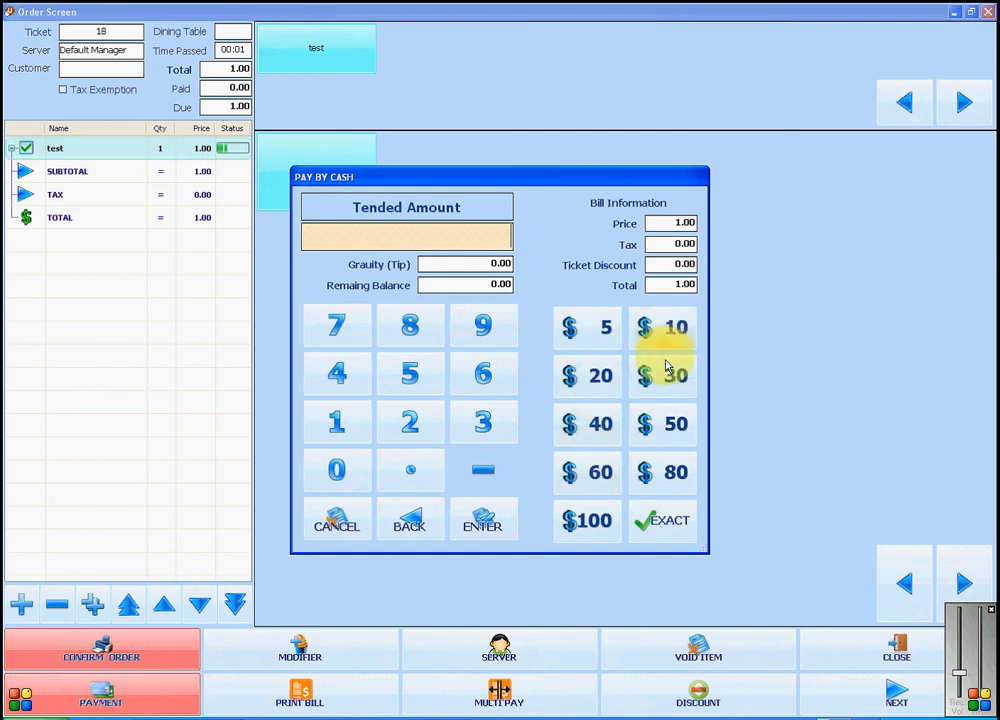
{"action": "mouse_move", "coordinate": [648, 470]}
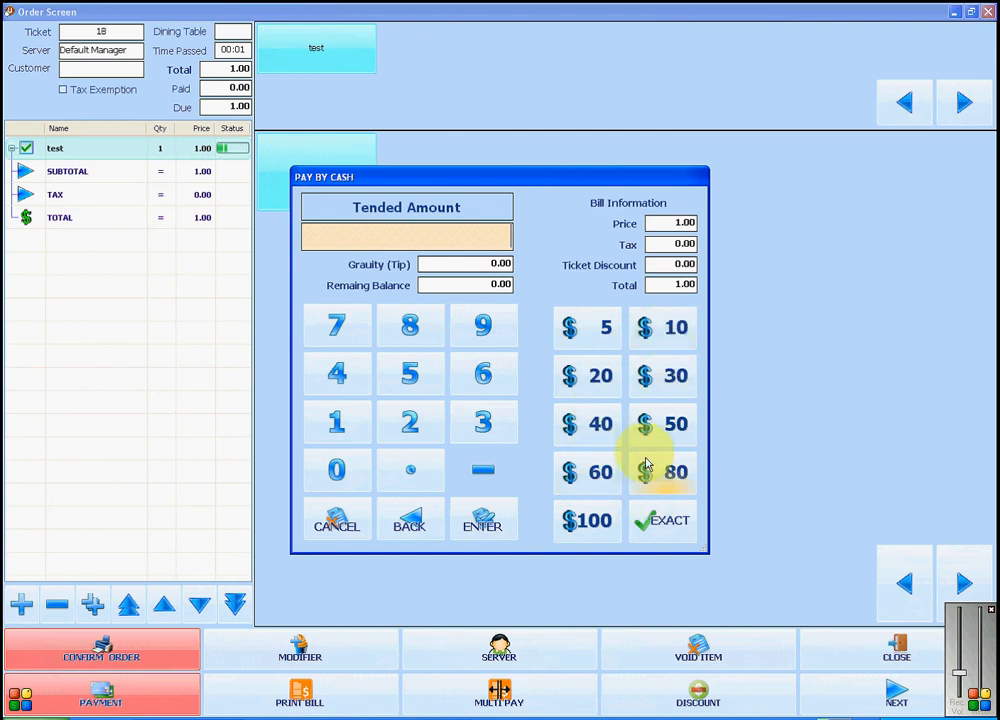
{"action": "mouse_move", "coordinate": [544, 470]}
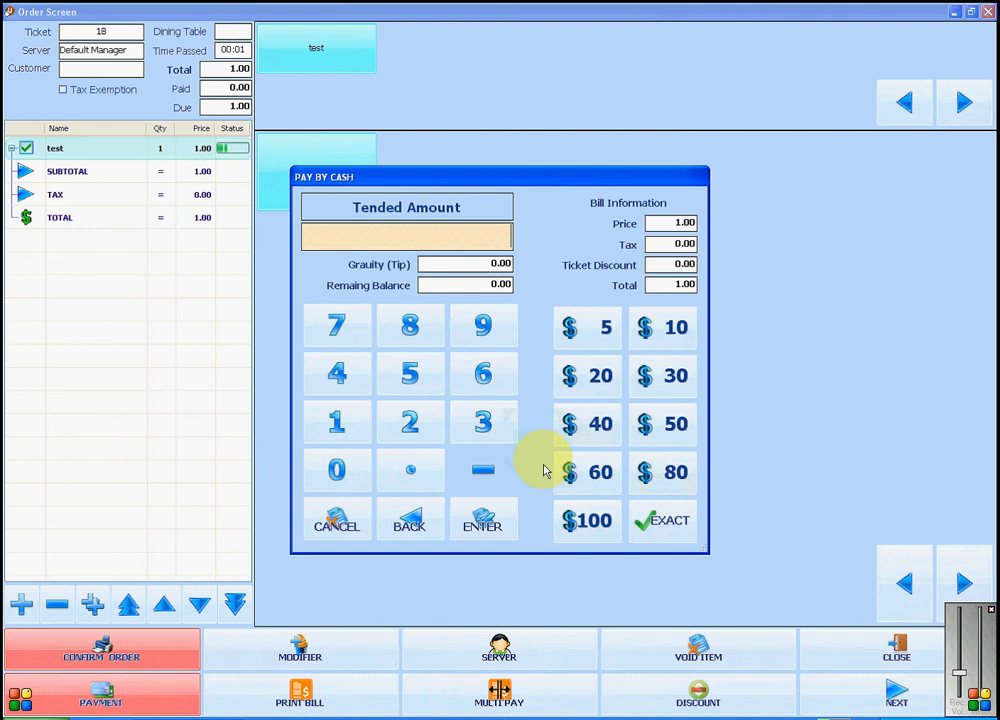
{"action": "mouse_move", "coordinate": [658, 544]}
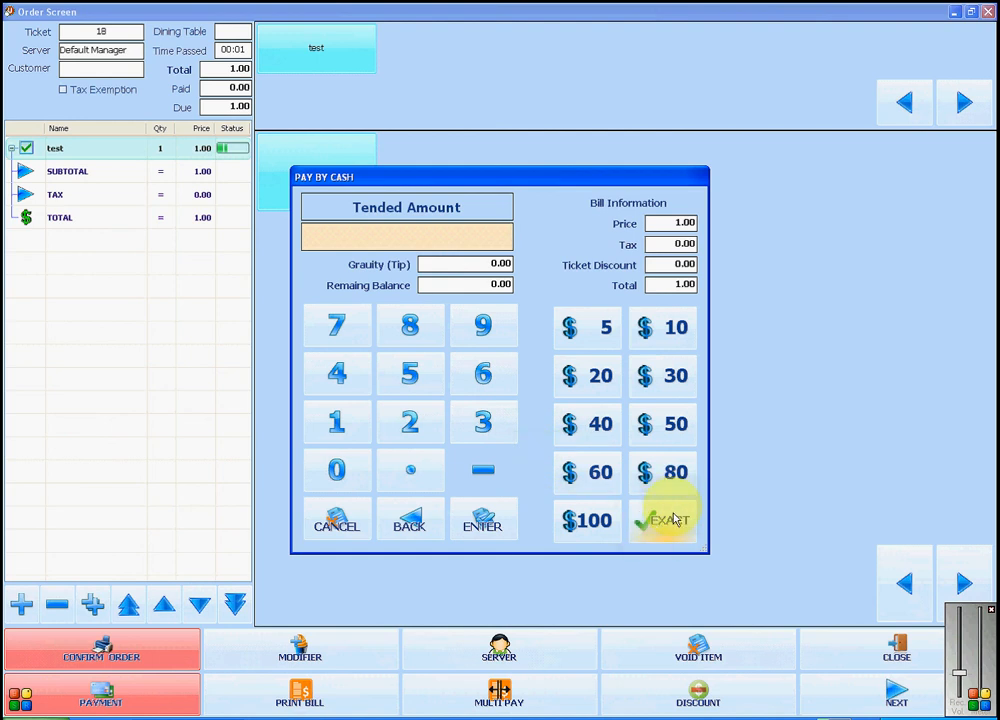
Step: Tender exact cash of 1.00, complete the payment and return to the dashboard
{"action": "left_click", "coordinate": [662, 520]}
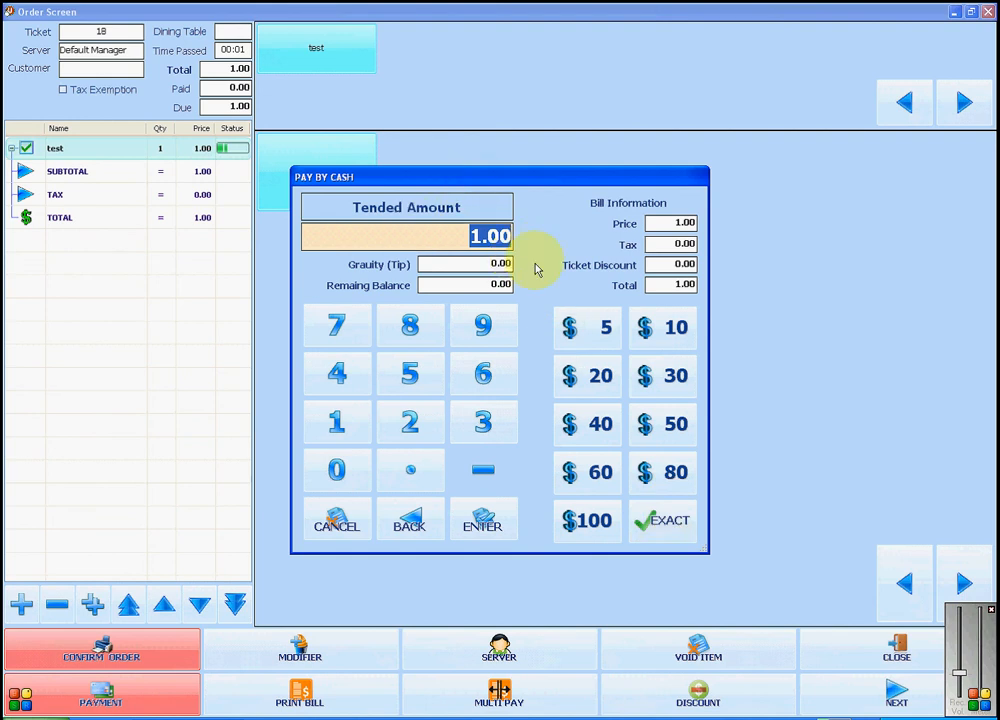
{"action": "mouse_move", "coordinate": [500, 196]}
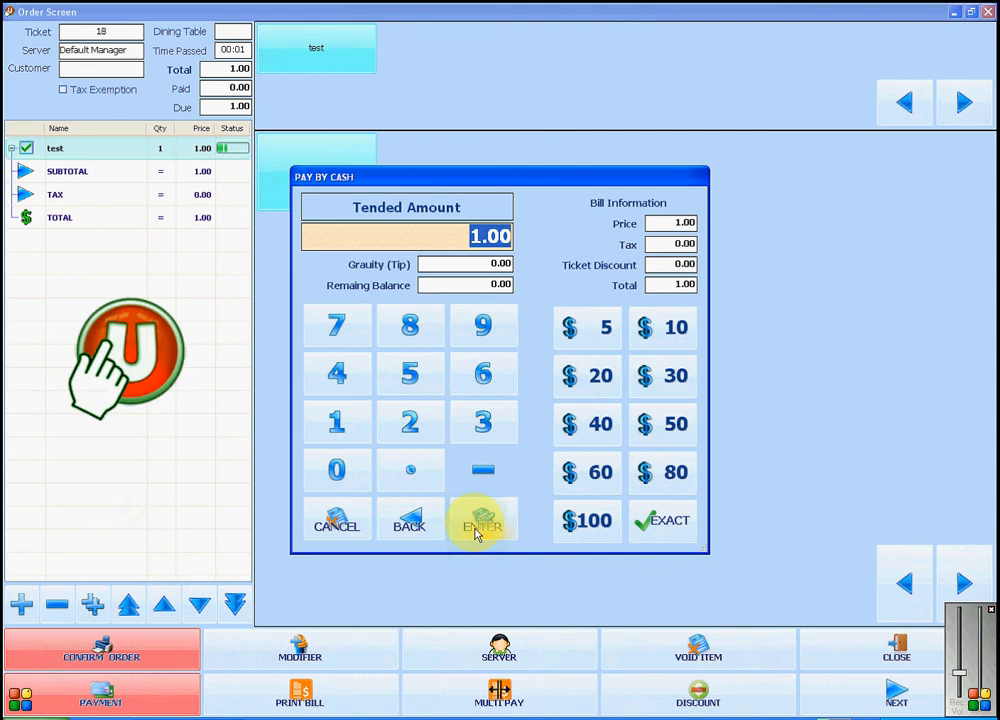
{"action": "left_click", "coordinate": [484, 520]}
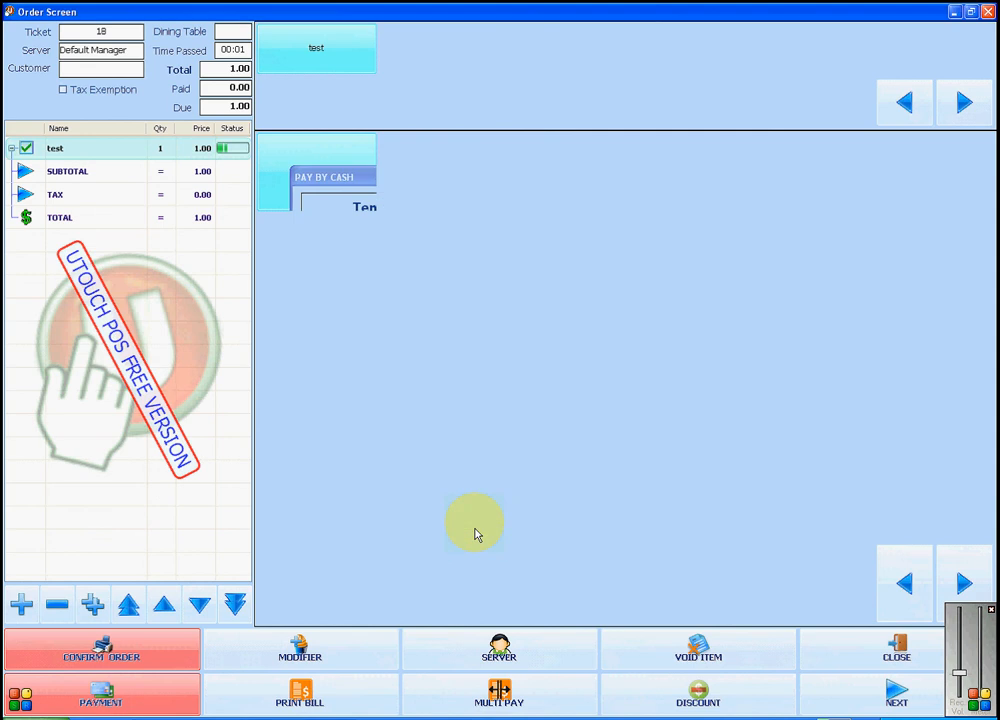
{"action": "left_click", "coordinate": [896, 648]}
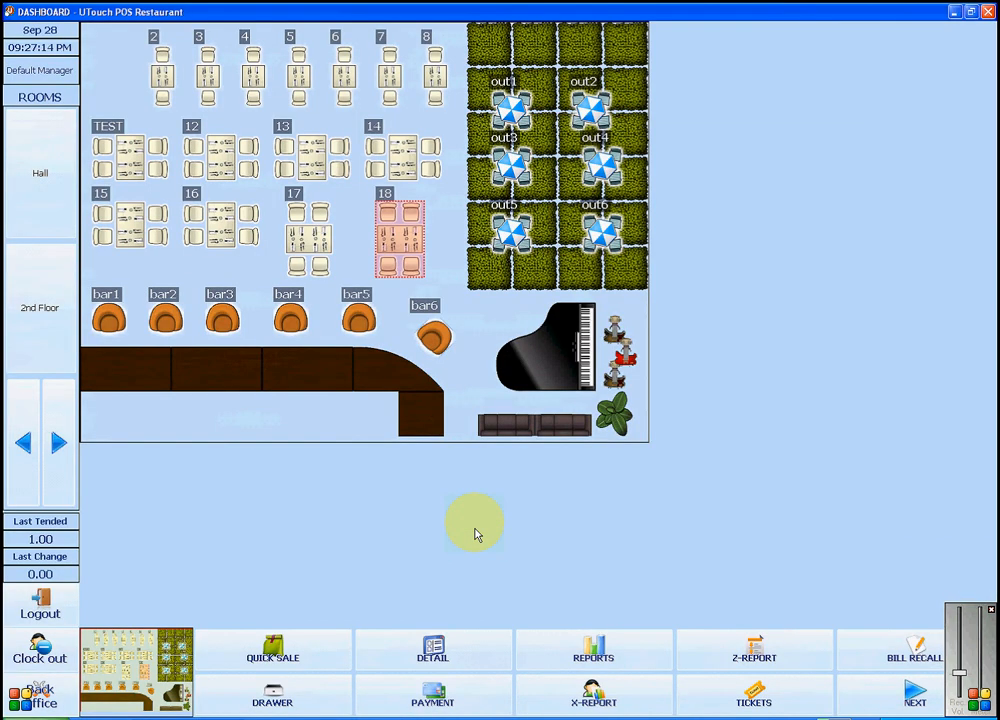